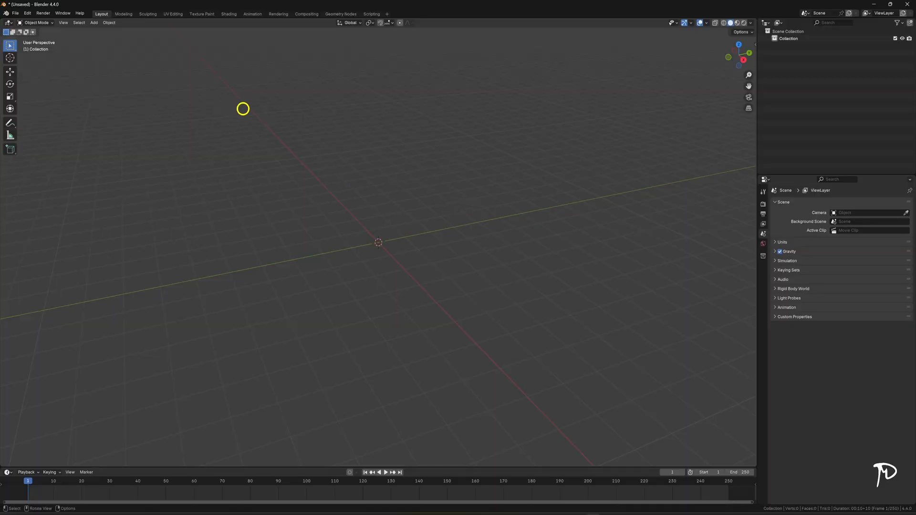
Step: Show the 3D viewport sidebar, then switch over to the web browser
key(n)
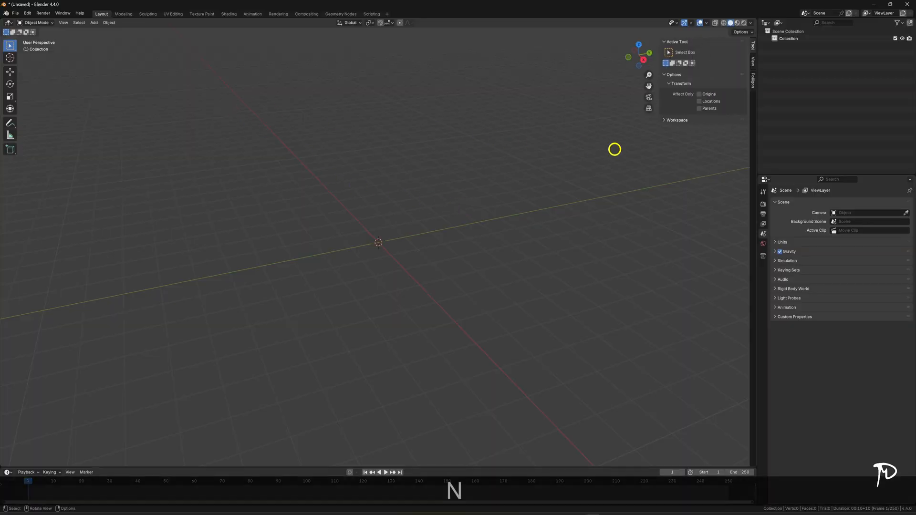
mouse_move(351, 293)
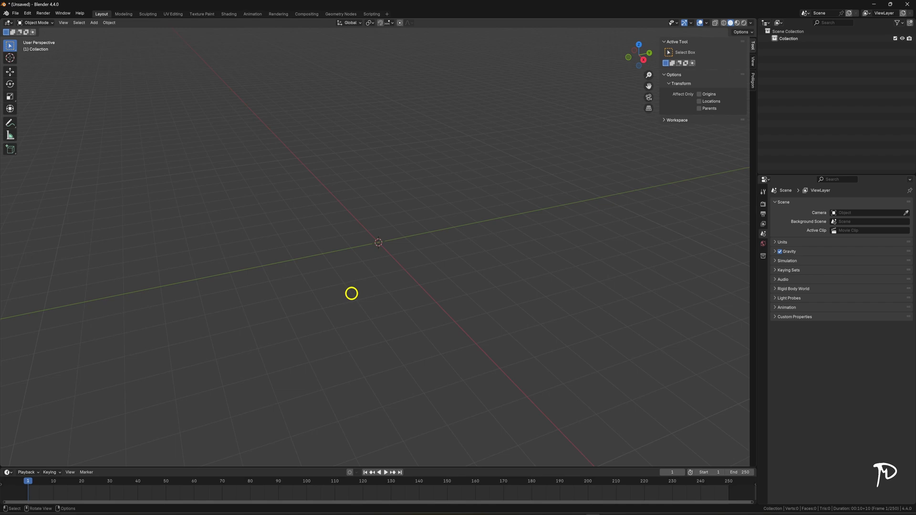
key(Alt+Tab)
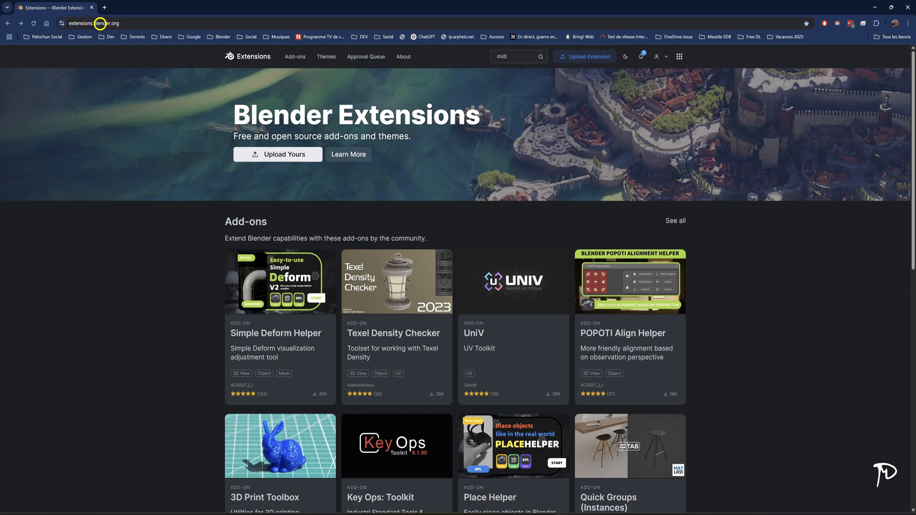
mouse_move(514, 81)
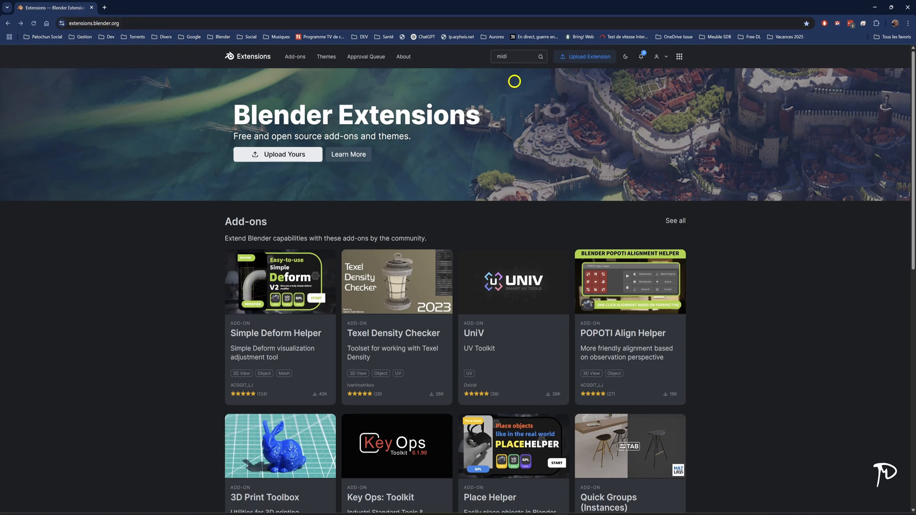
Step: Search the Blender Extensions site for 'M2V' to find the MIDI To Visuals add-on
click(514, 57)
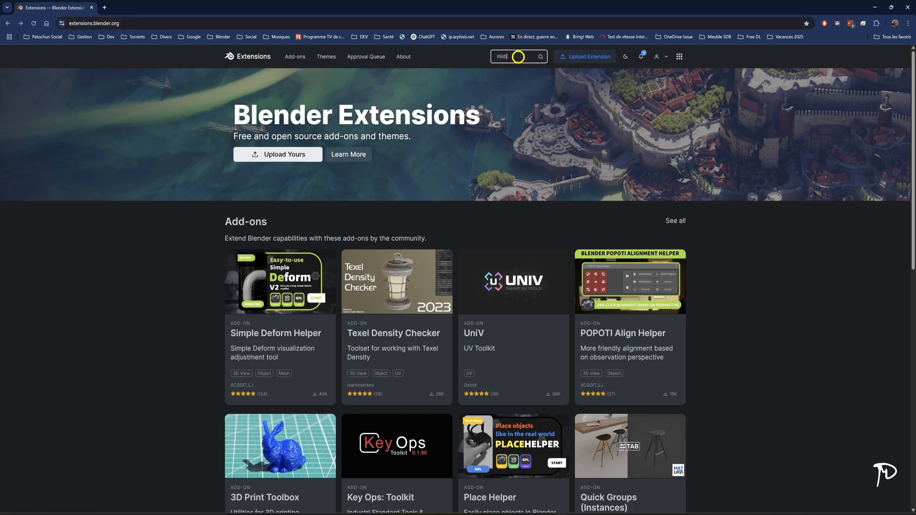
text(M2V)
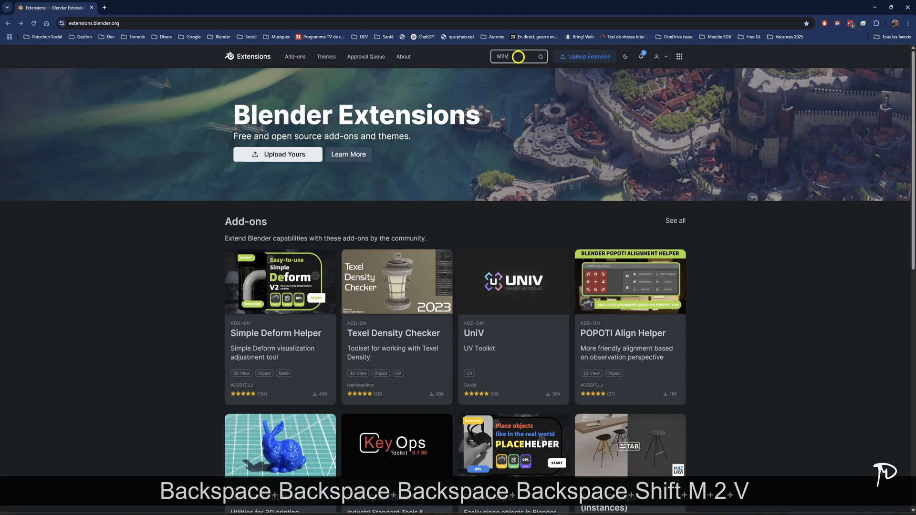
key(Enter)
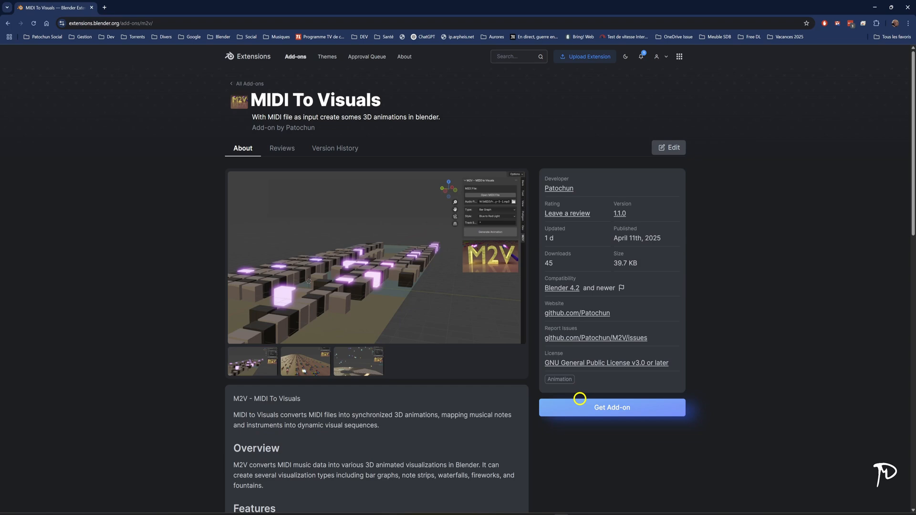
Step: Drag the MIDI To Visuals add-on into Blender and confirm installing and enabling it
click(612, 408)
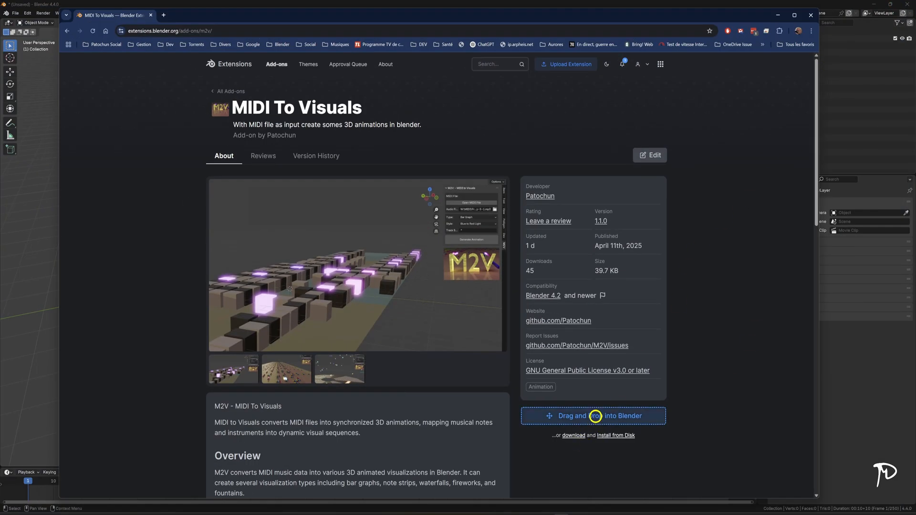
drag(592, 415, 127, 270)
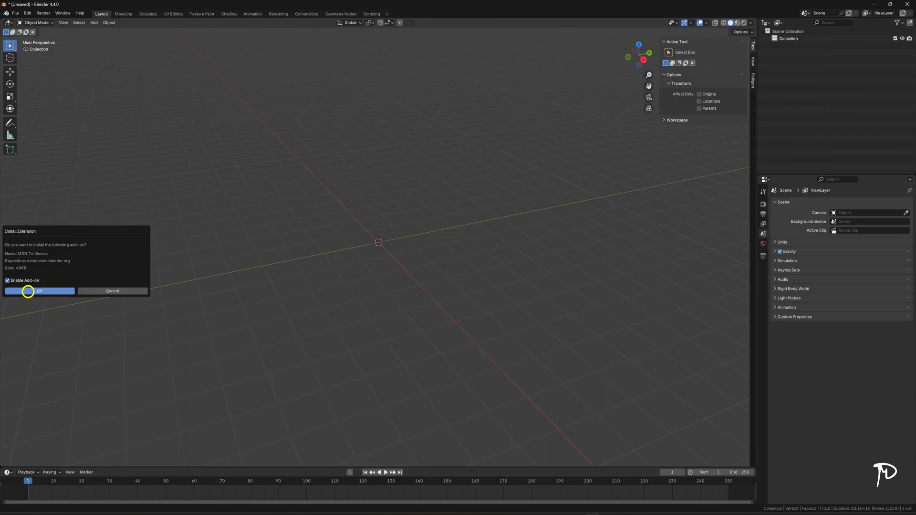
click(39, 291)
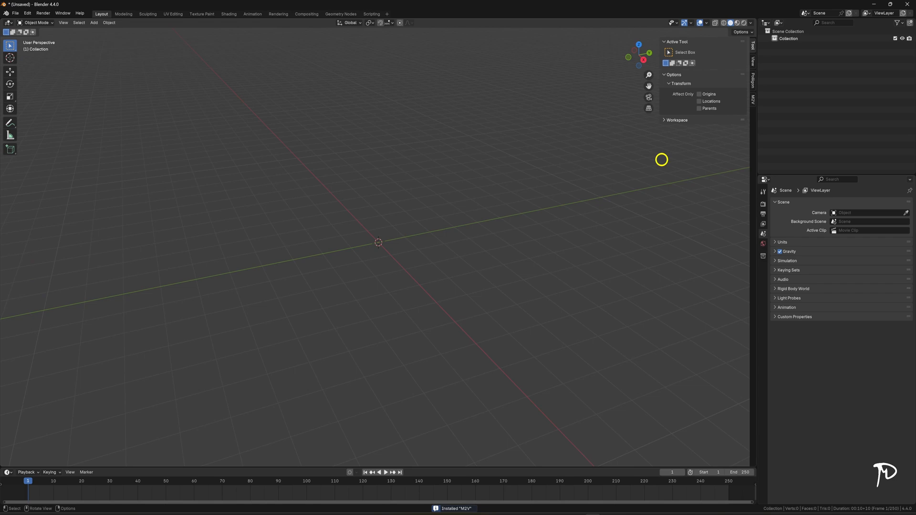
mouse_move(753, 95)
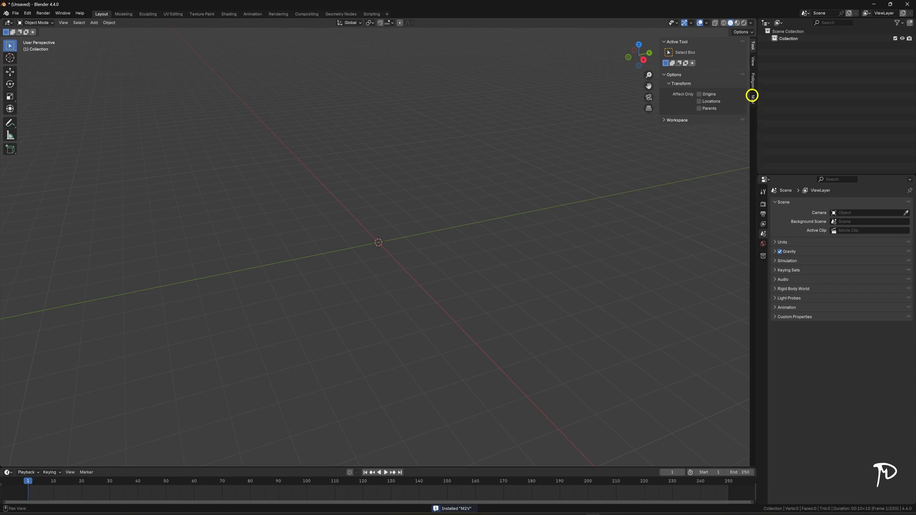
mouse_move(532, 257)
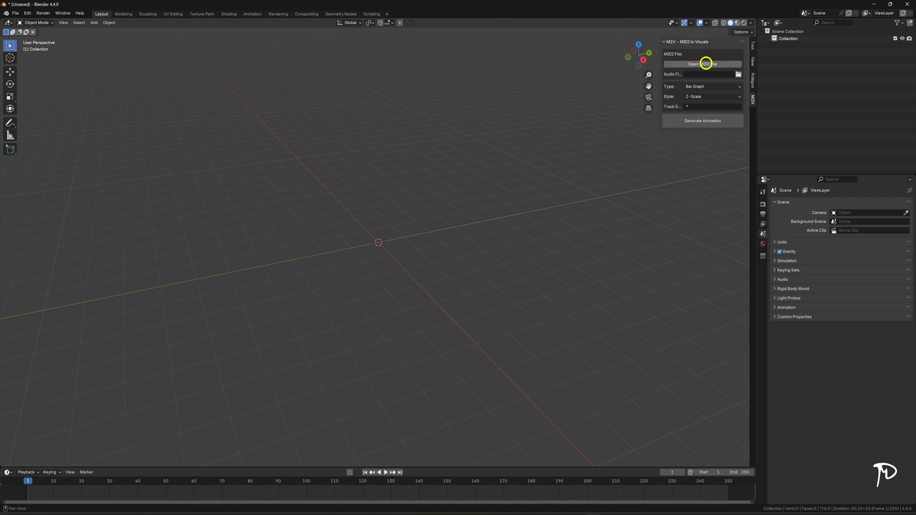
mouse_move(705, 64)
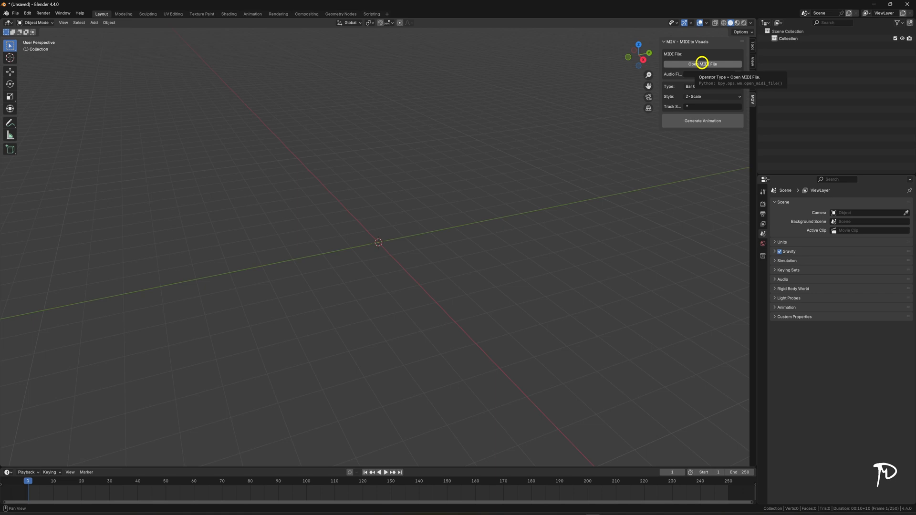
Step: Load the Beethoven Symphony 5-1 MIDI file into the M2V panel
click(702, 64)
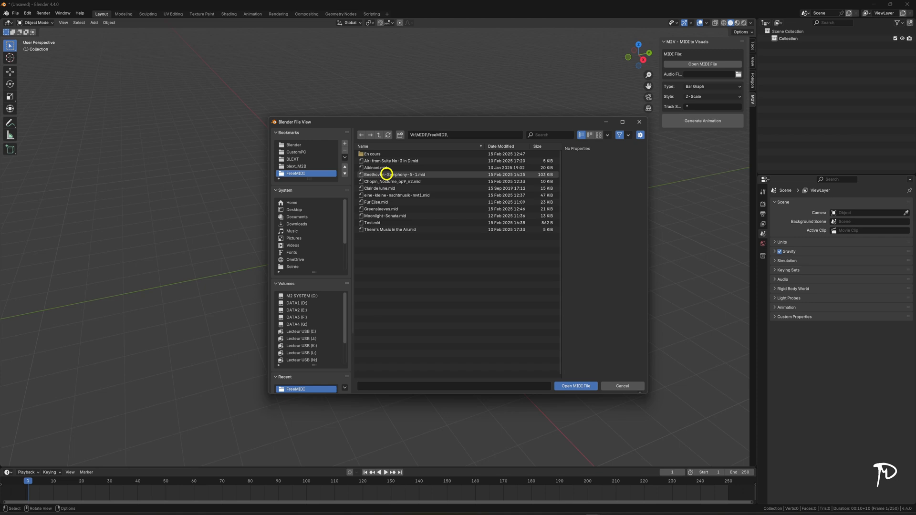
click(574, 385)
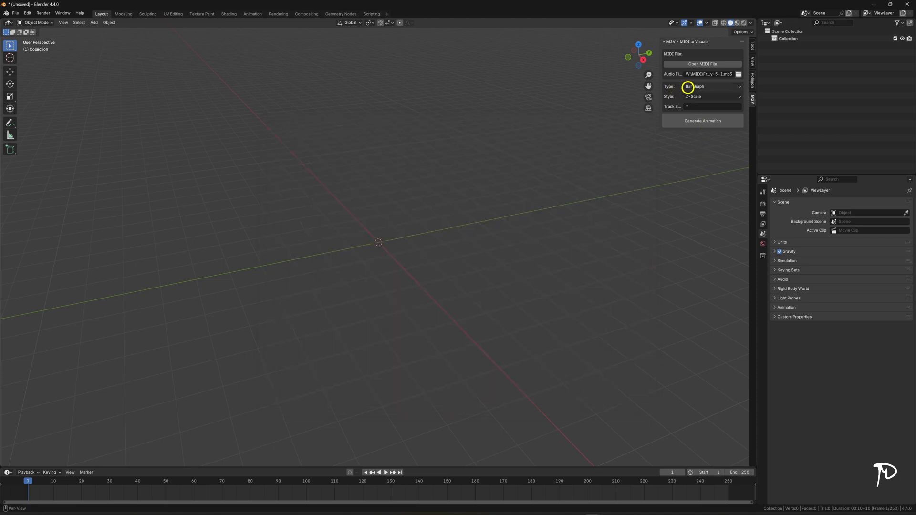
Step: Keep Bar Graph as the type and set the M2V style to Blue to Red Light
click(710, 87)
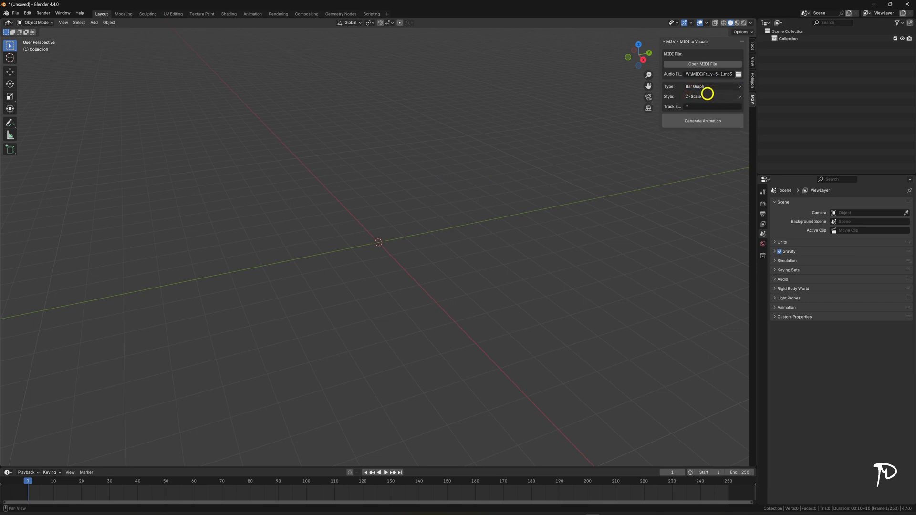
click(711, 97)
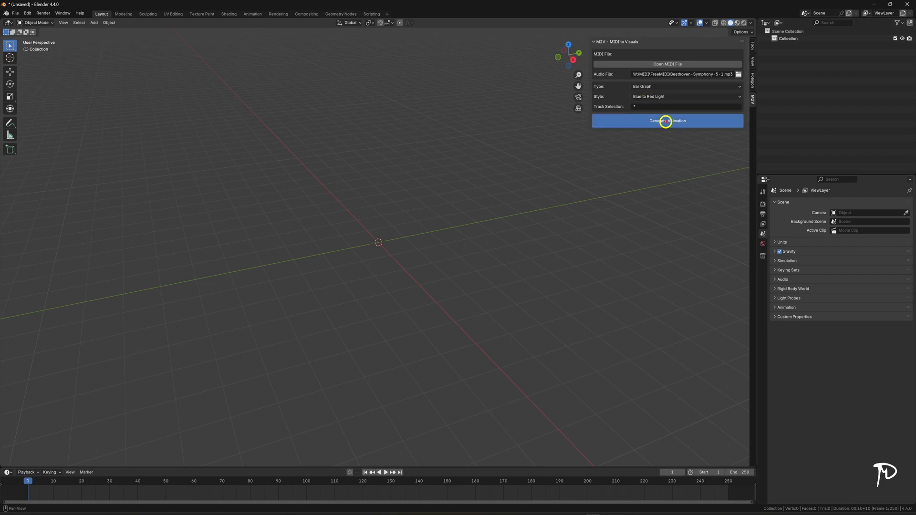
Step: Generate the bar-graph animation from the MIDI and look over the note cubes
click(667, 121)
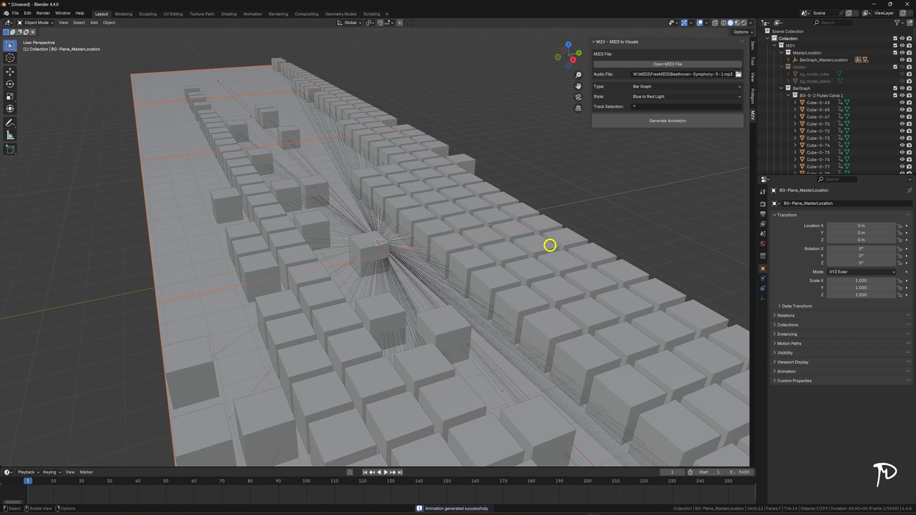
drag(550, 245, 448, 271)
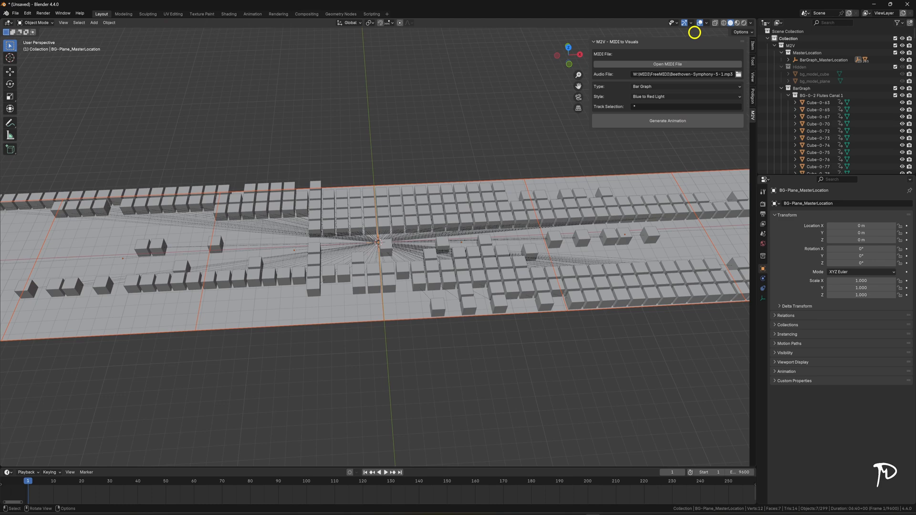
Step: Hide relationship lines in the overlays and show the scene in material preview shading
click(706, 22)
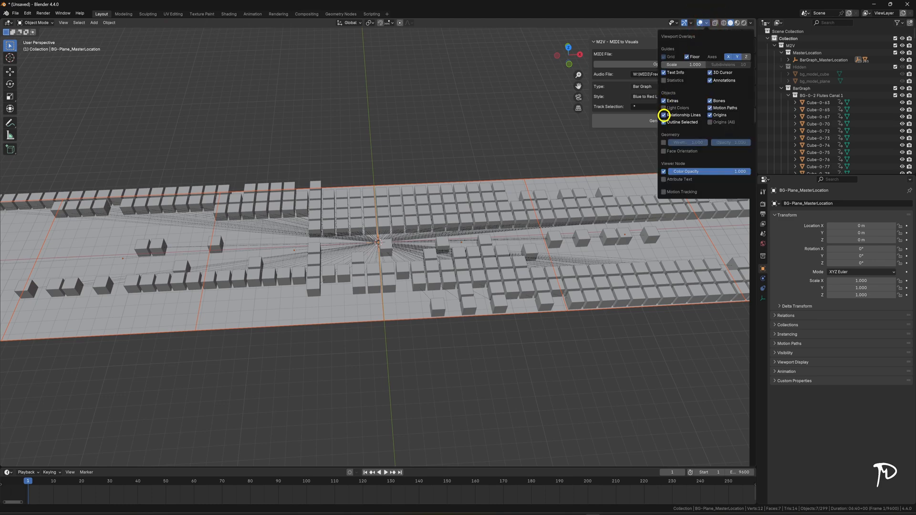
click(663, 115)
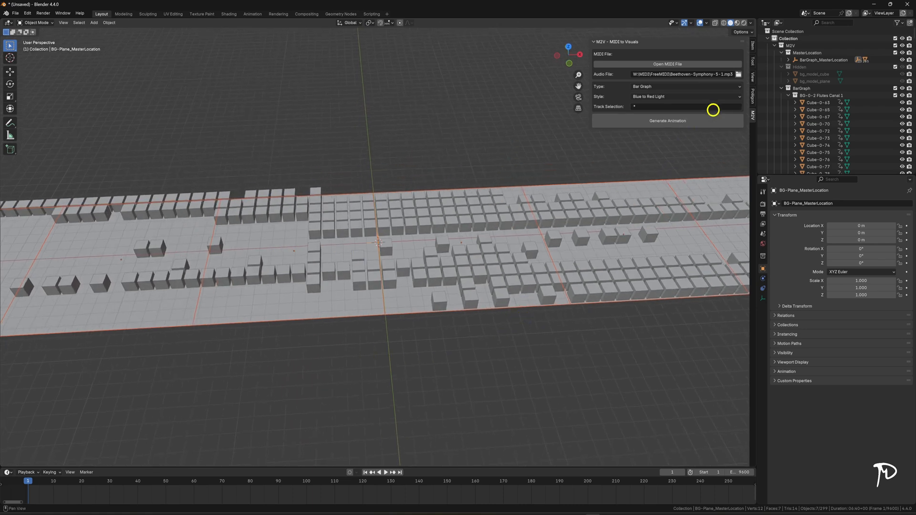
click(736, 22)
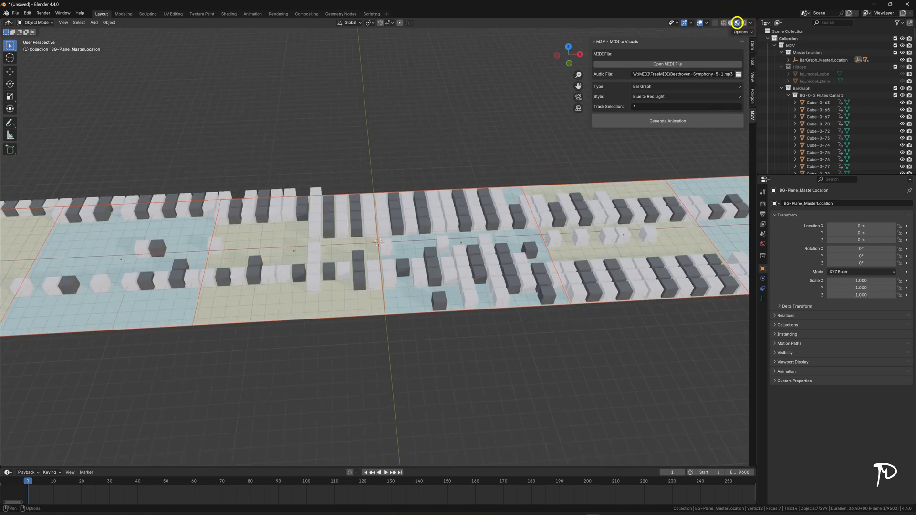
click(764, 22)
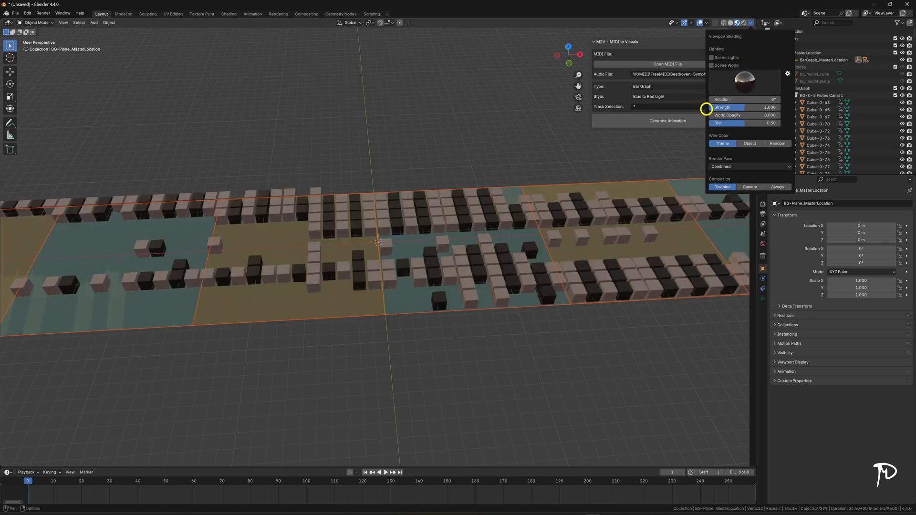
Step: Play the animation so note cubes glow pink around frame 2094
click(276, 326)
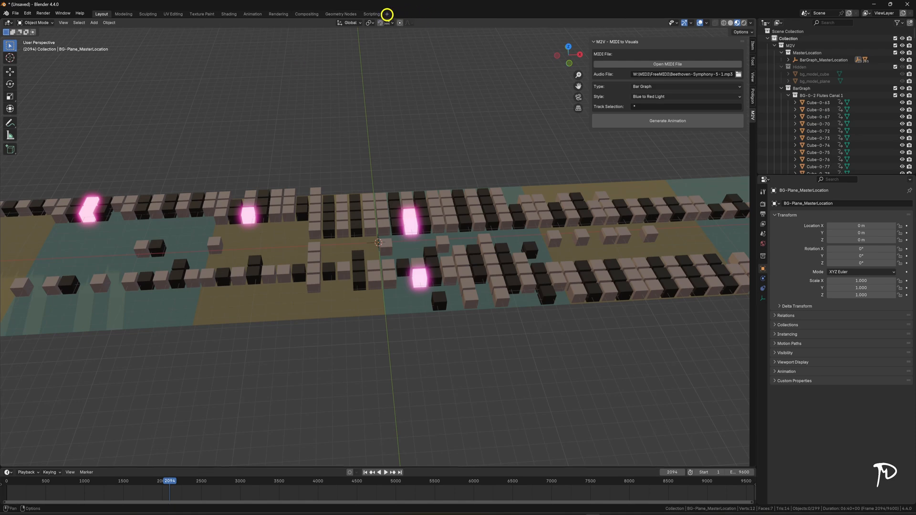
Step: Add a Video Editing workspace showing the symphony MP3 strip in the sequencer
click(386, 14)
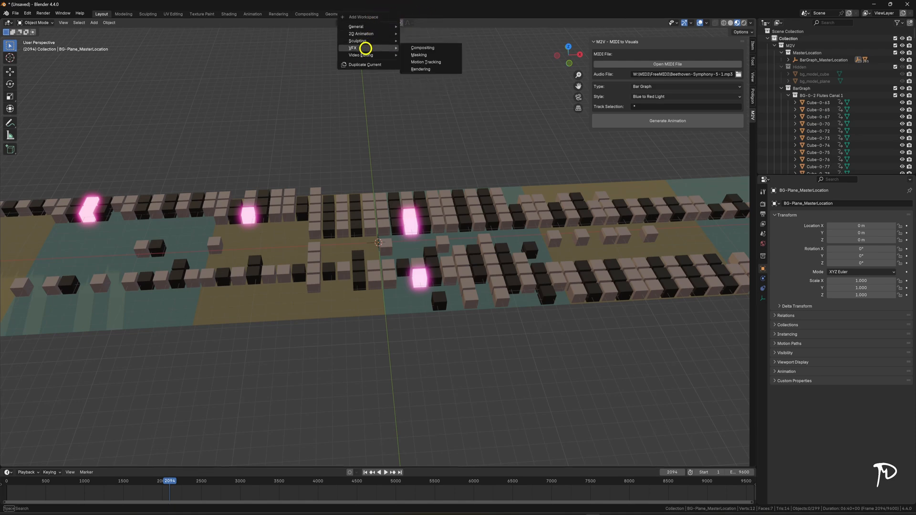
mouse_move(361, 56)
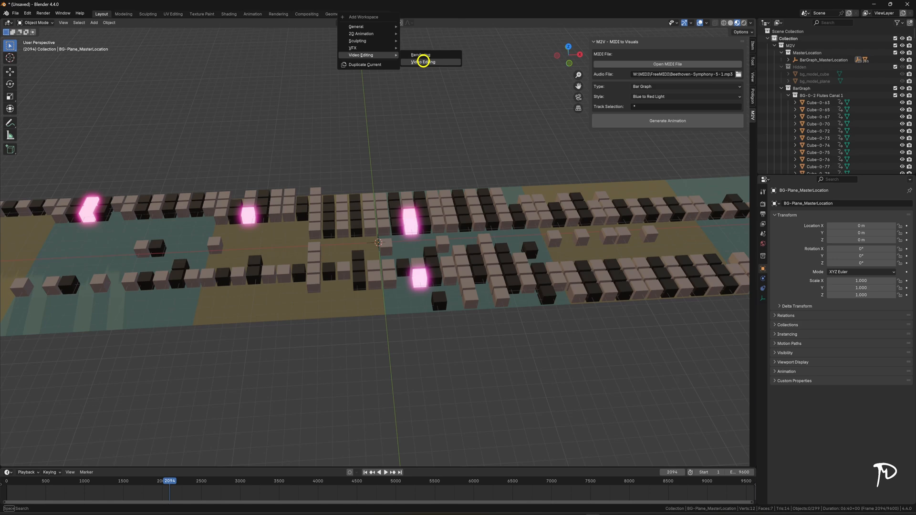
click(423, 61)
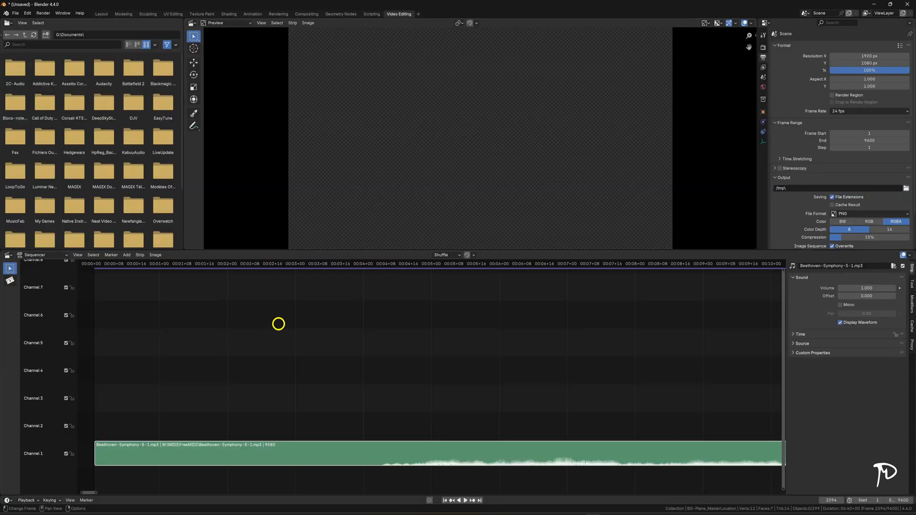
mouse_move(43, 457)
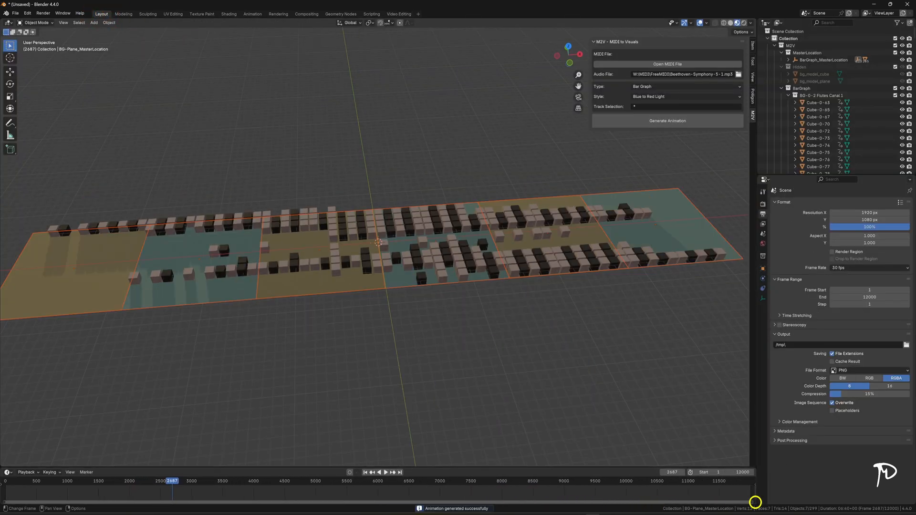
Step: Switch the scene frame rate to 60 fps in Output Properties
click(384, 472)
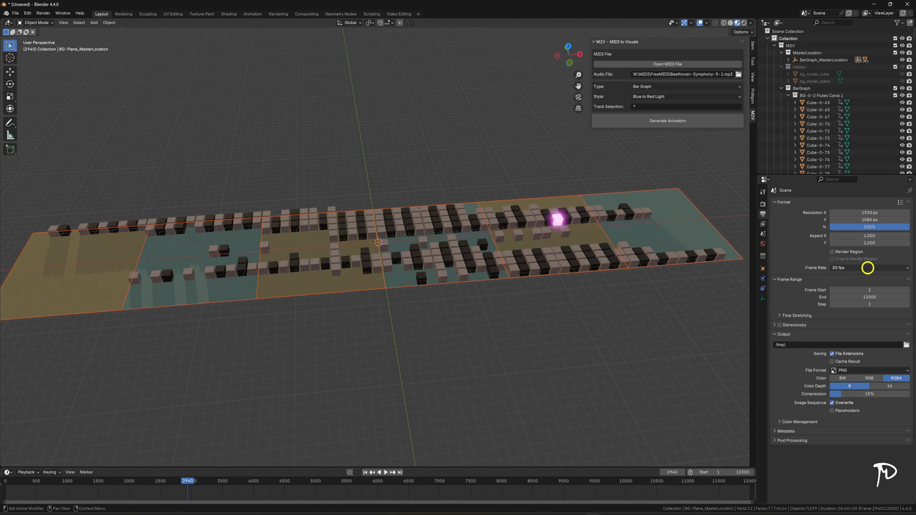
click(869, 267)
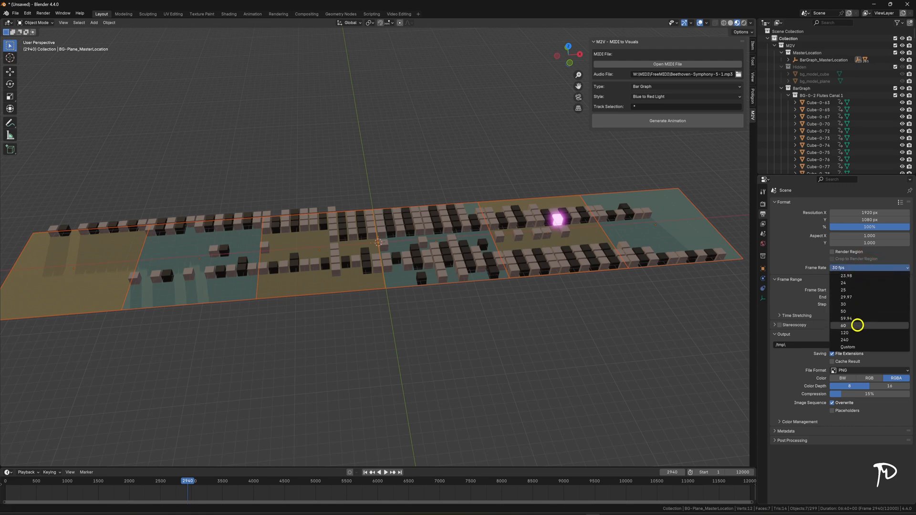
click(844, 333)
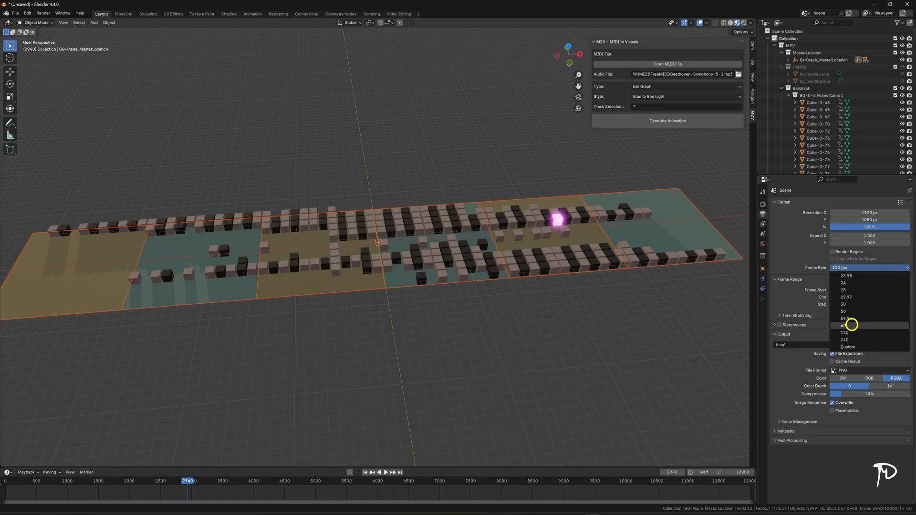
click(845, 326)
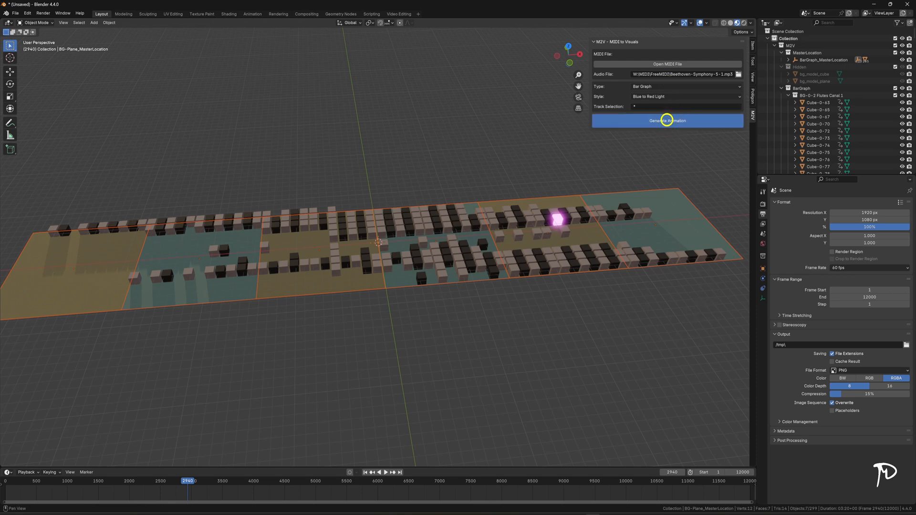
Step: Regenerate the animation at 60 fps over 24000 frames and preview the glowing cubes
click(667, 121)
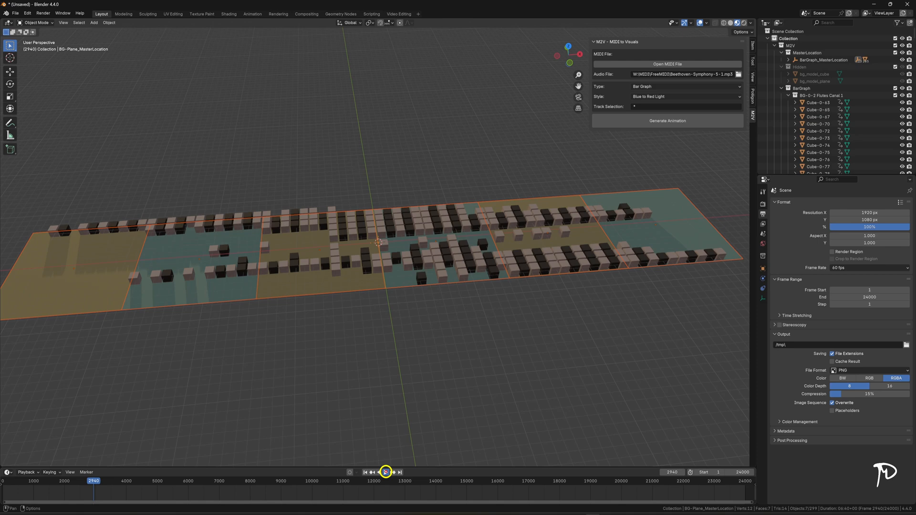
click(382, 473)
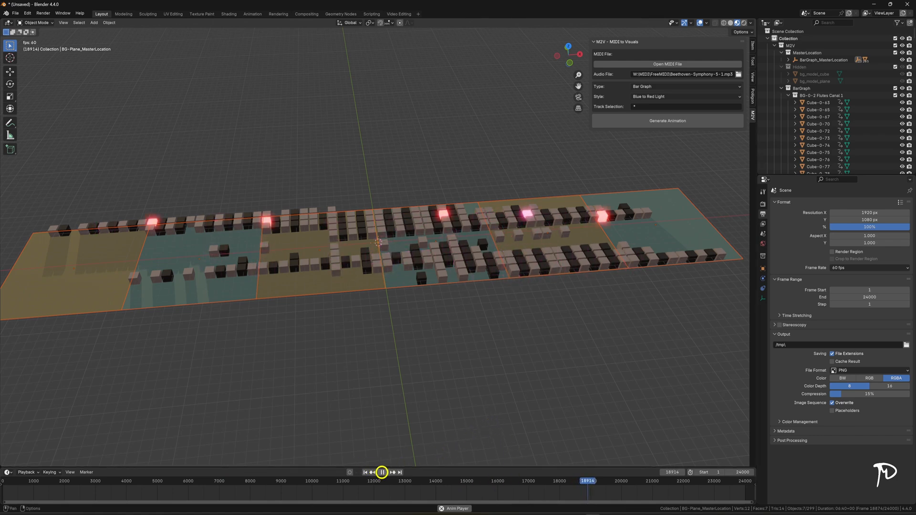
mouse_move(382, 472)
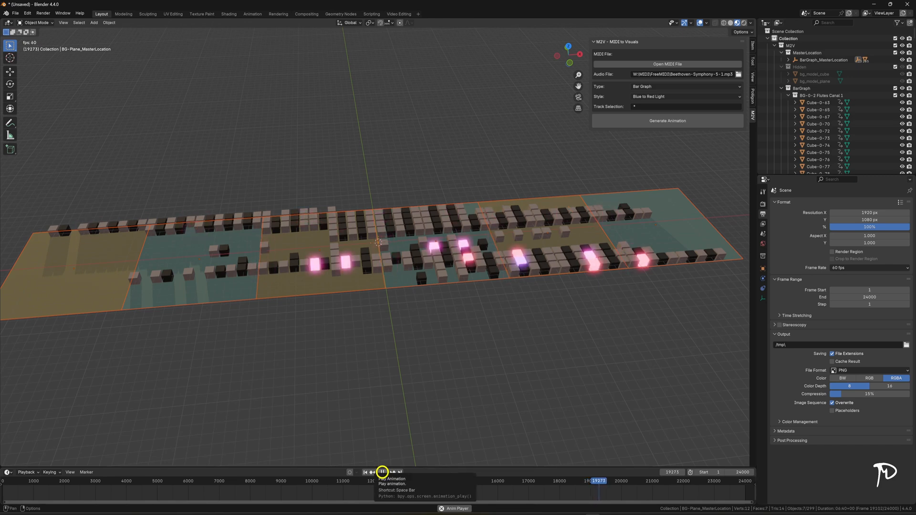
click(382, 472)
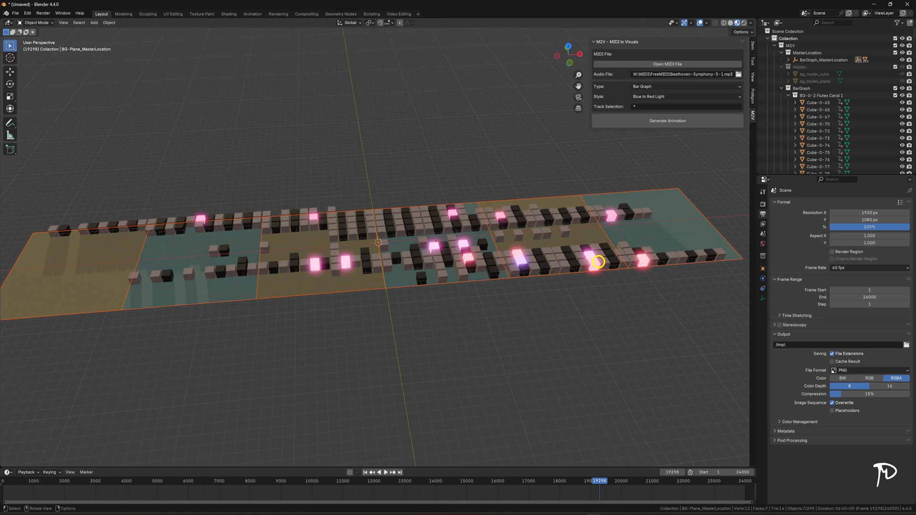
mouse_move(522, 262)
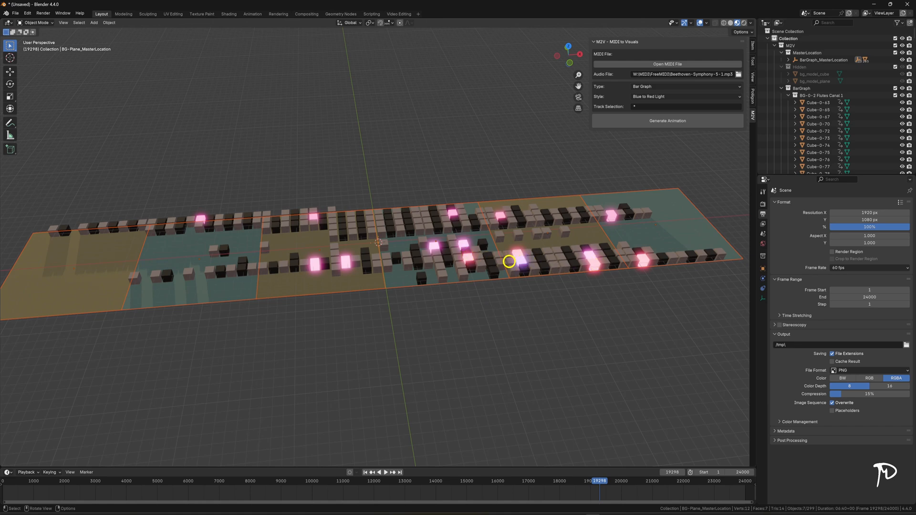
mouse_move(660, 89)
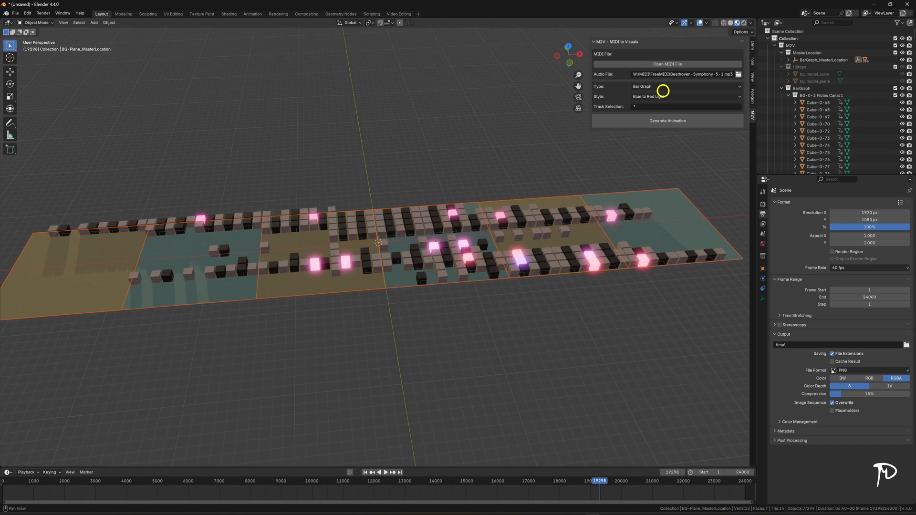
Step: Switch the M2V style to Multi light and regenerate the bar-graph animation
click(683, 96)
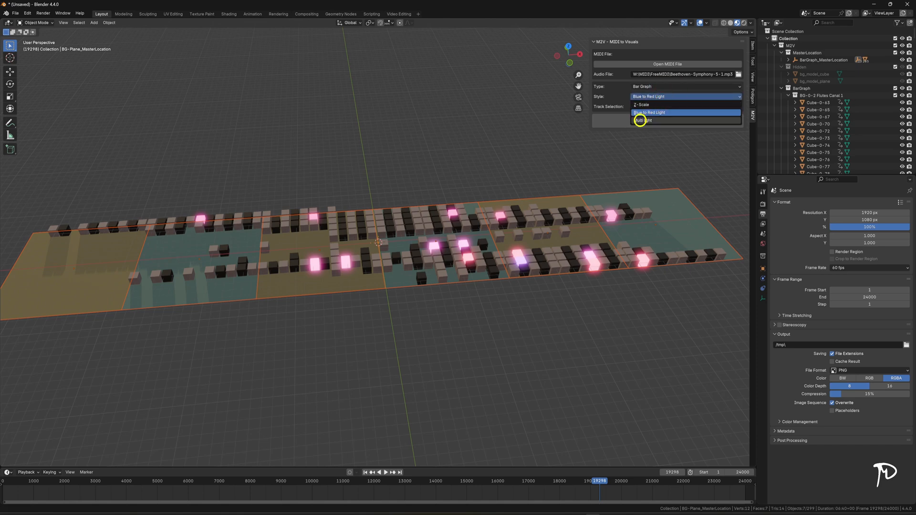
click(642, 120)
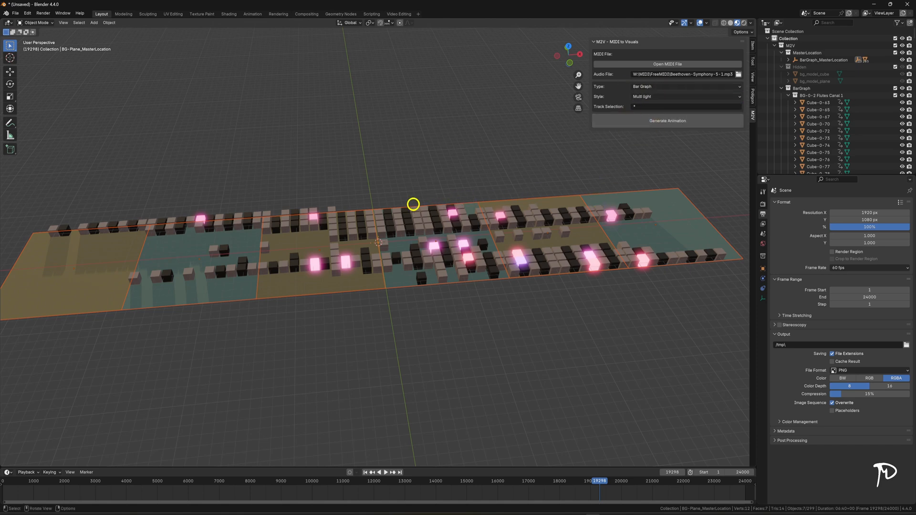
click(667, 120)
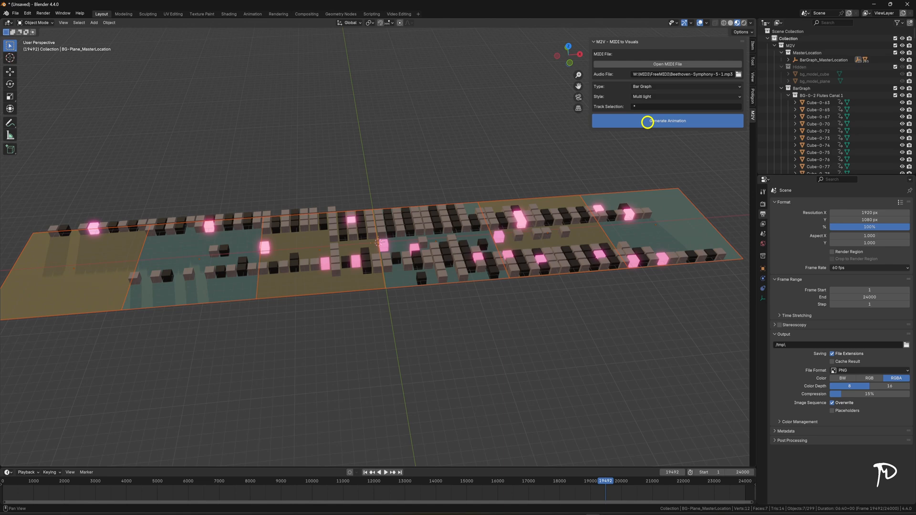
Step: Play the timeline to preview the multi-coloured glowing cubes, then pause
click(666, 121)
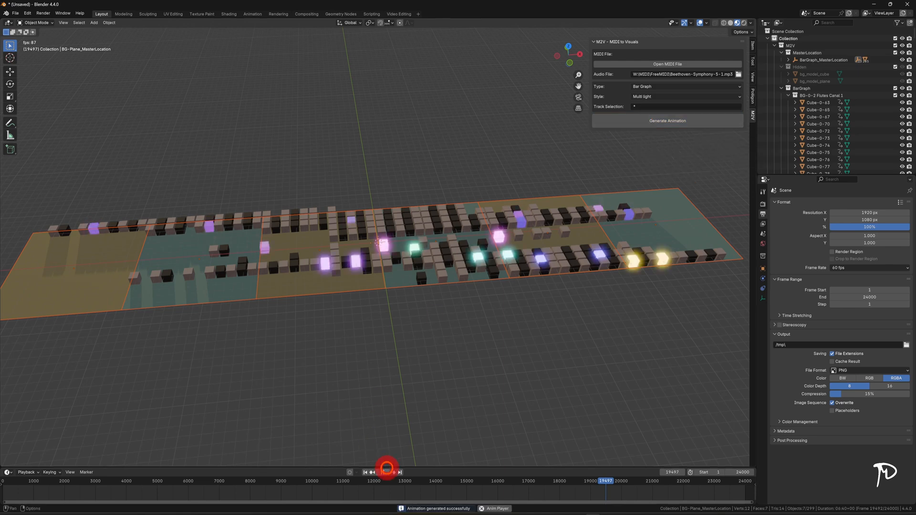
click(381, 473)
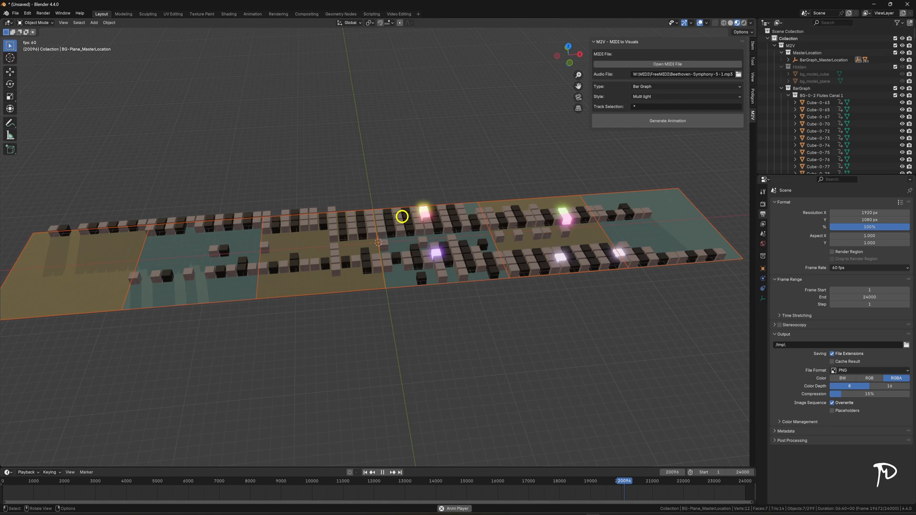
click(382, 473)
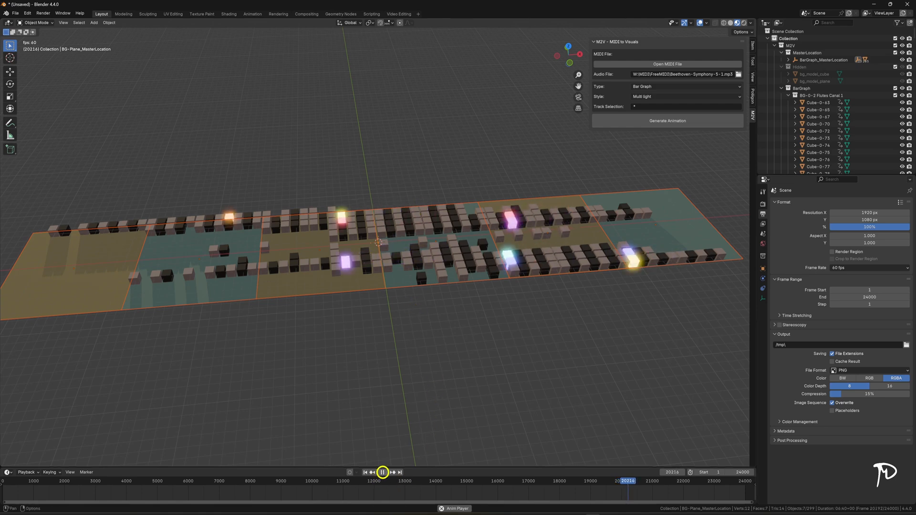
click(683, 87)
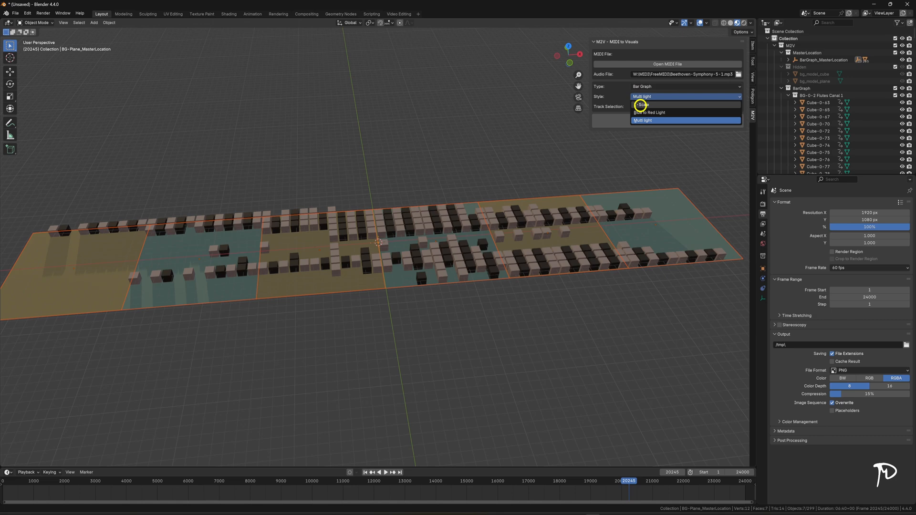
Step: Switch the M2V style to Z-Scale, regenerate, and orbit to look down on the taller bars
click(641, 105)
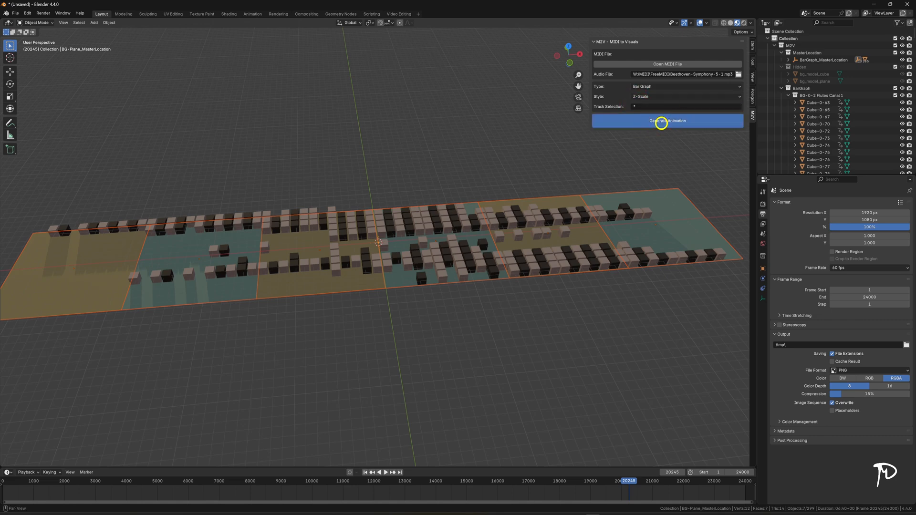
click(667, 121)
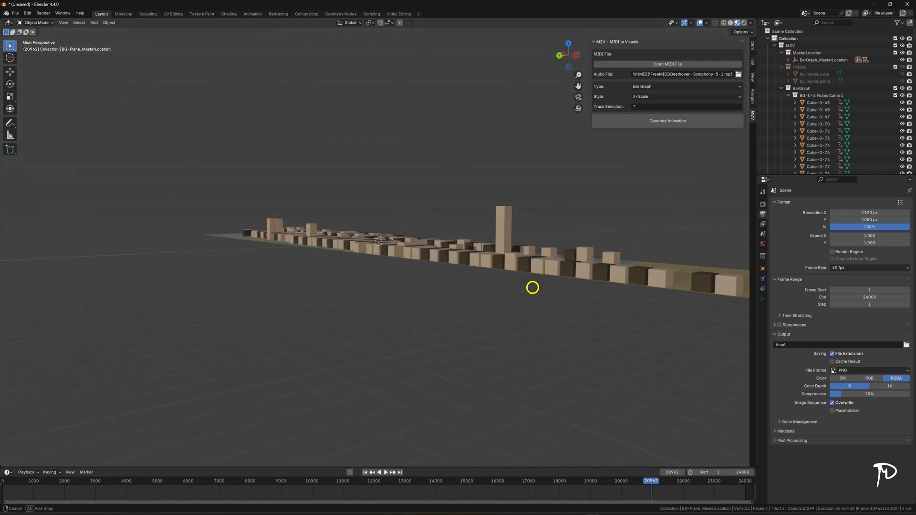
drag(533, 288, 421, 311)
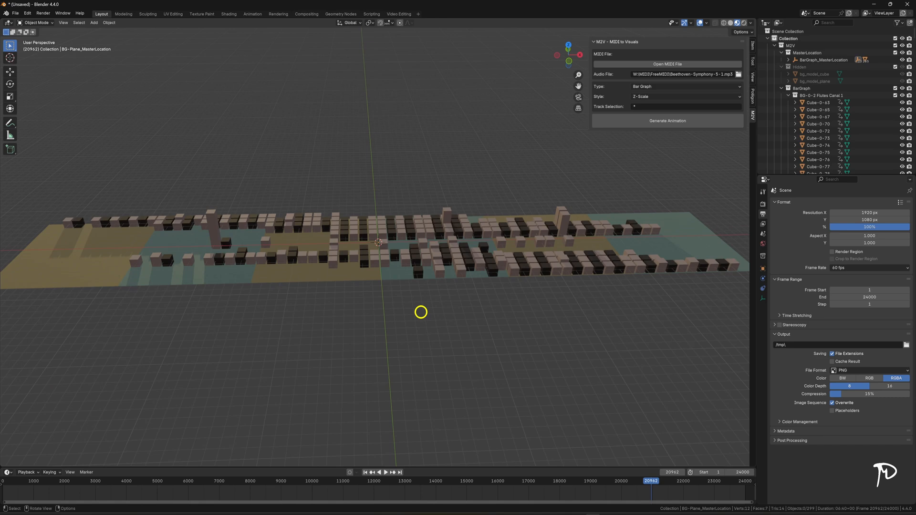